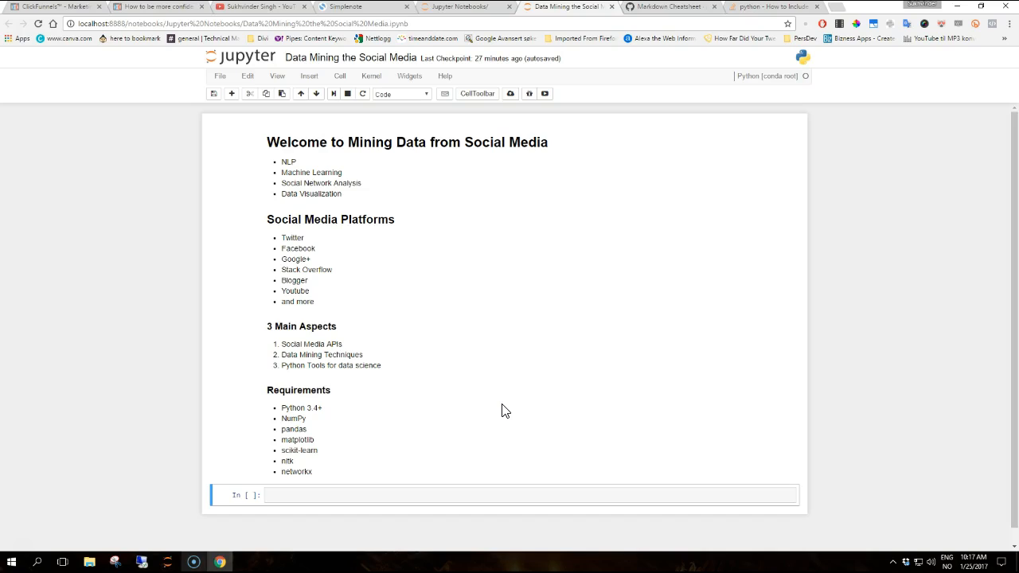
mouse_move(34, 543)
type(" with Python")
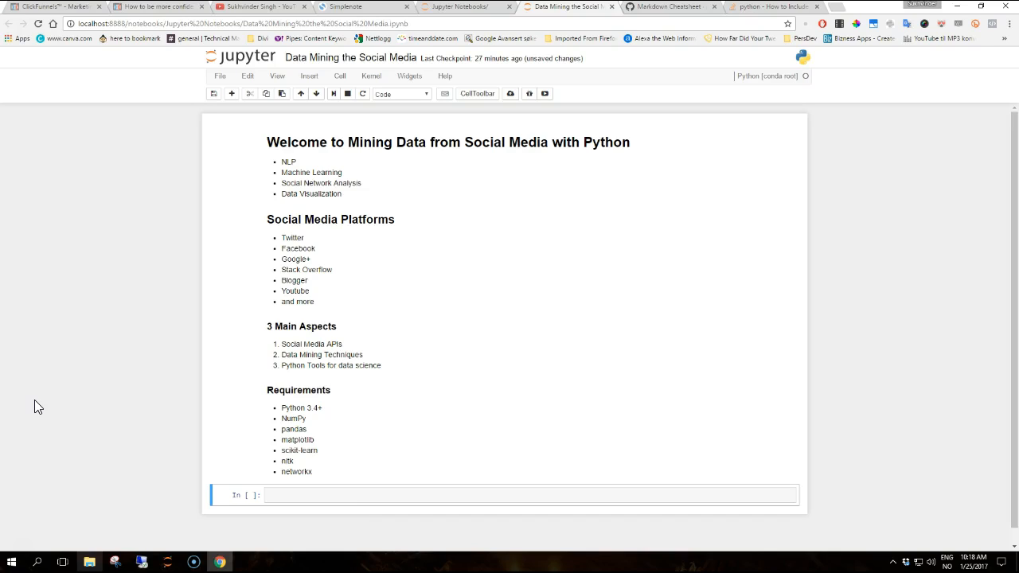
Save the notebook with the heading 'Welcome to Mining Data from Social Media with Python'.
key("ctrl+s")
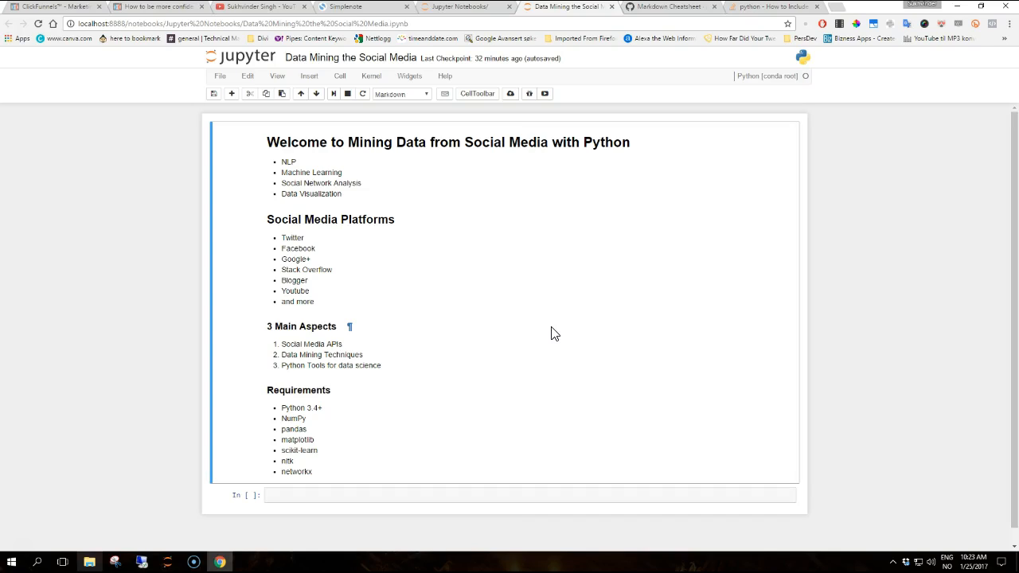
mouse_move(491, 350)
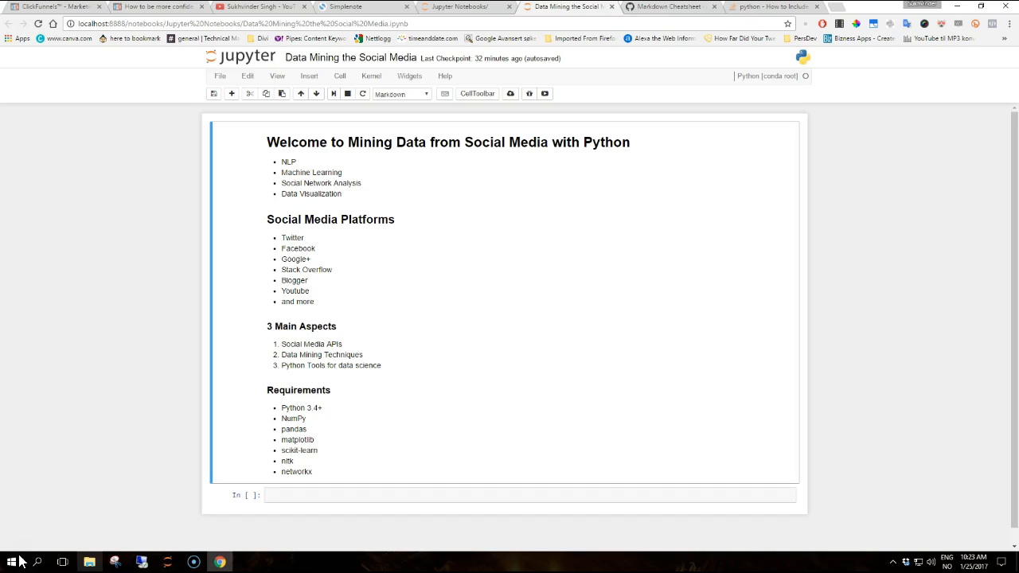
mouse_move(32, 557)
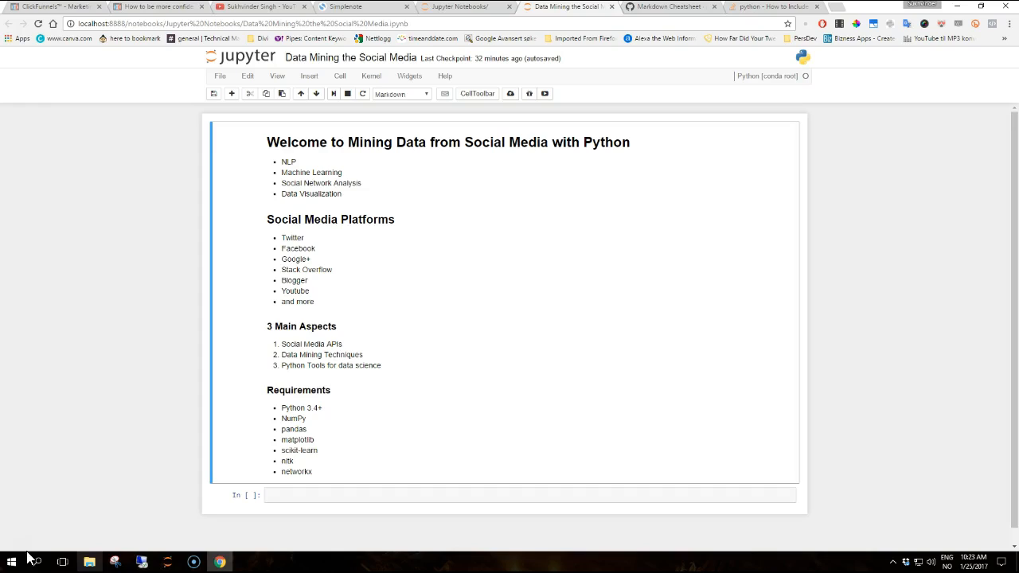
mouse_move(54, 430)
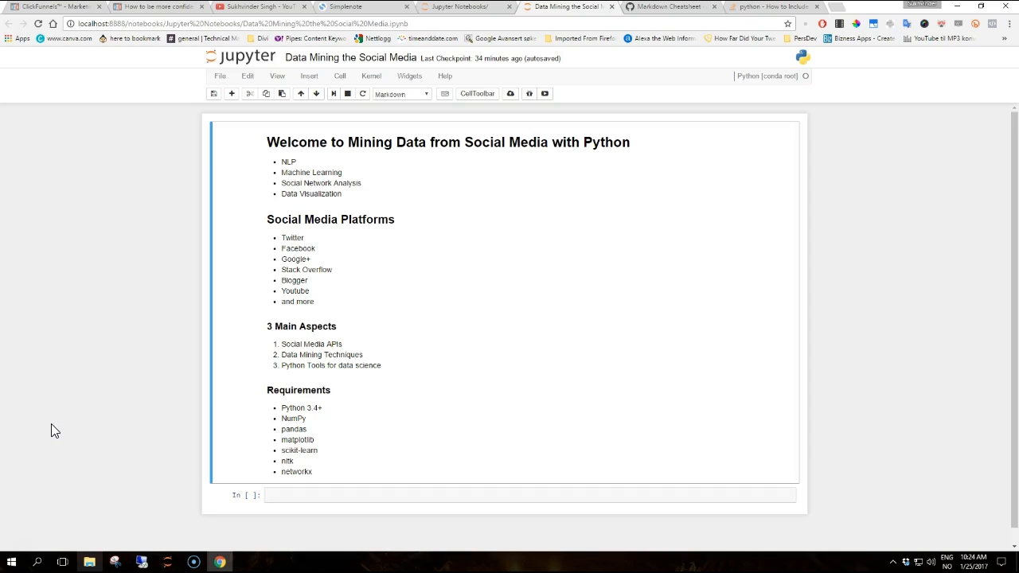
mouse_move(12, 562)
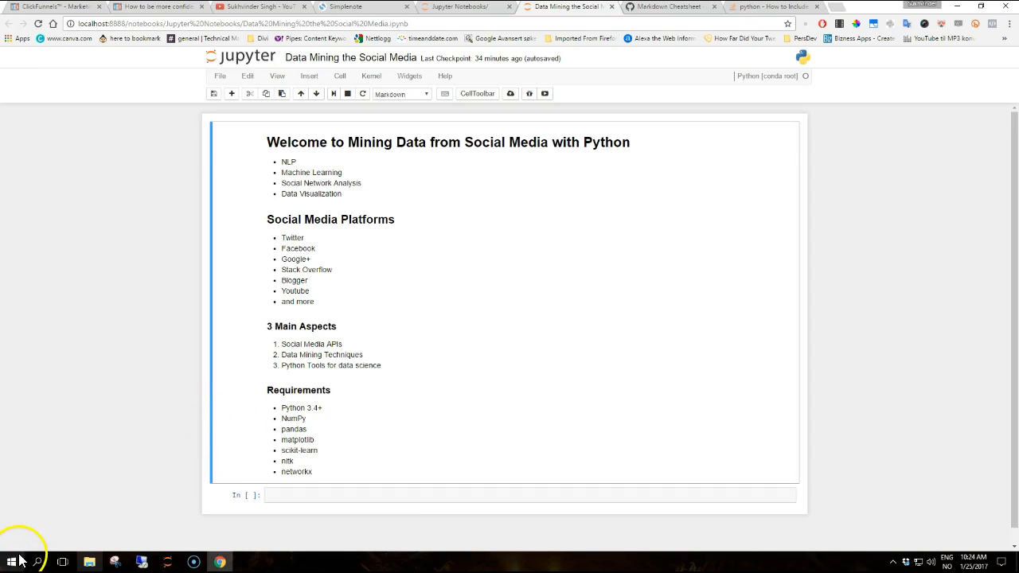